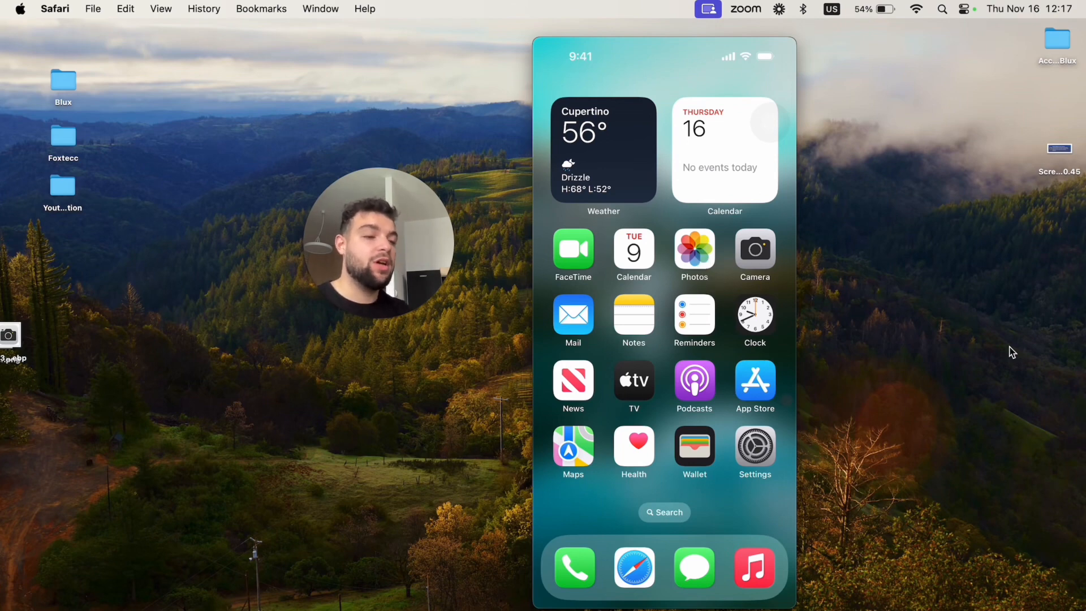
Step: View the mountain lake photo full-screen from Recents, then return to the album
left_click(693, 249)
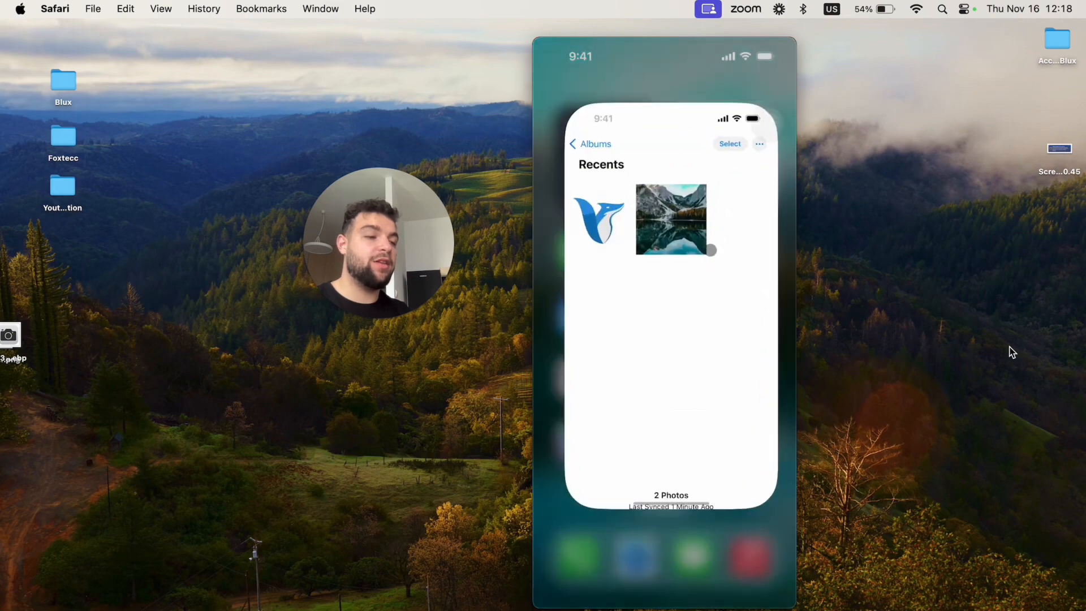
left_click(670, 220)
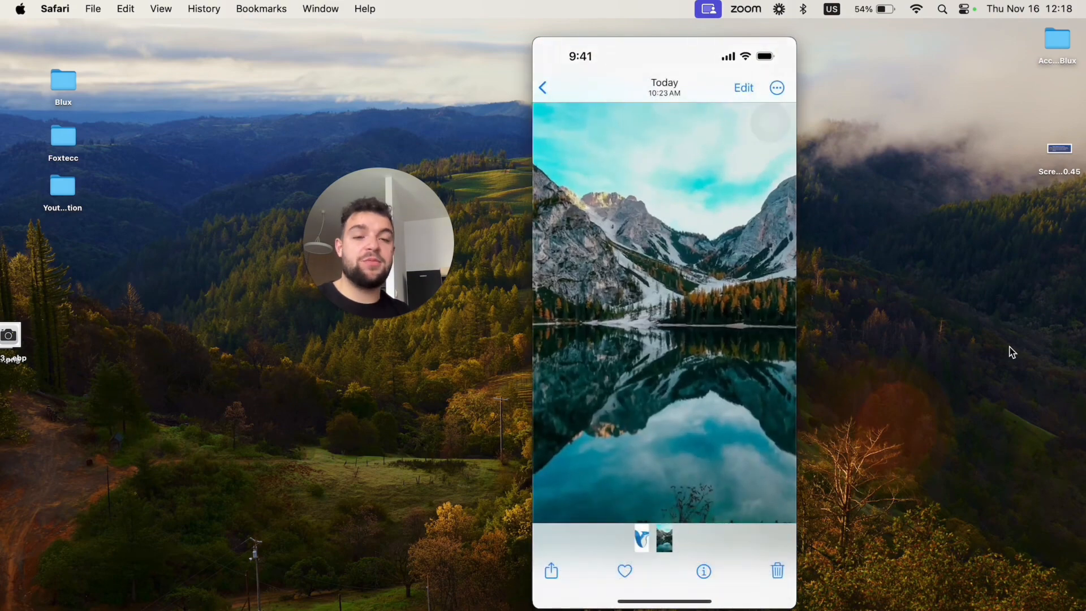
left_click(702, 570)
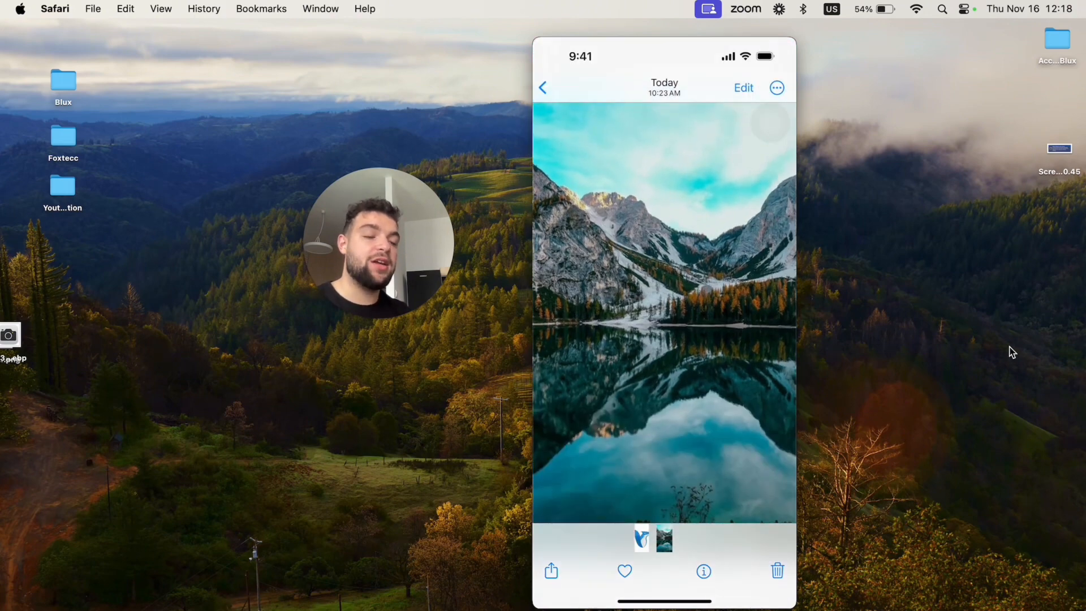
left_click(543, 88)
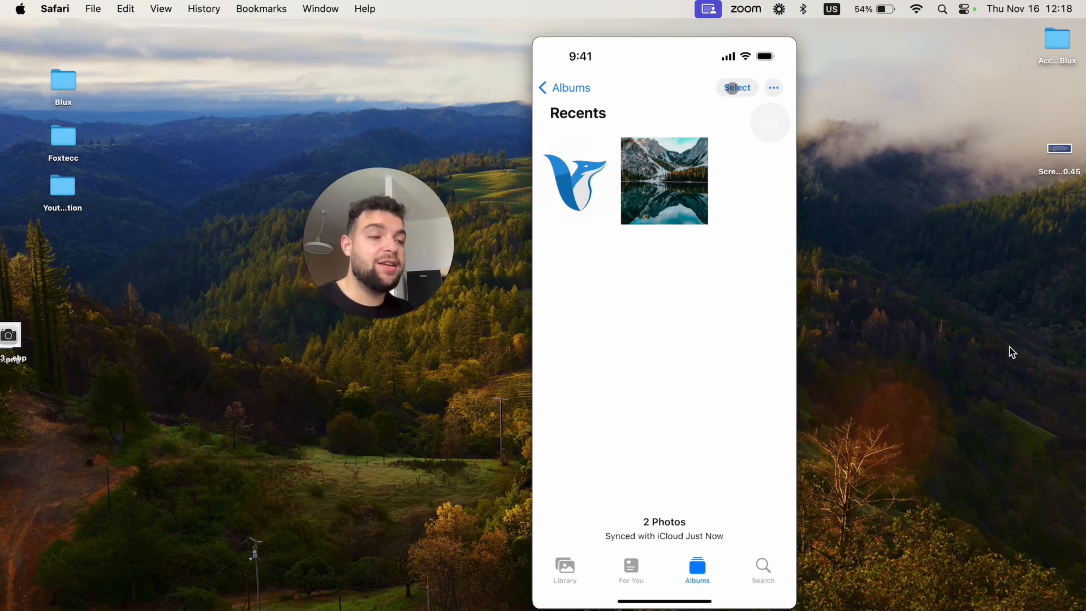
Step: Select both Recents photos and bring up the share sheet for them
left_click(737, 87)
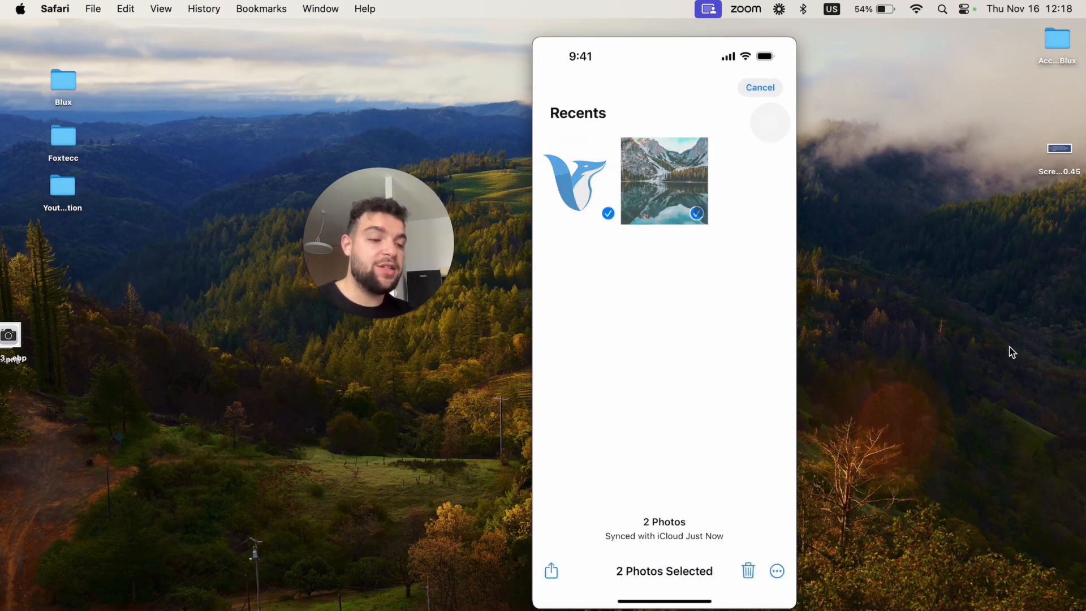
left_click(759, 87)
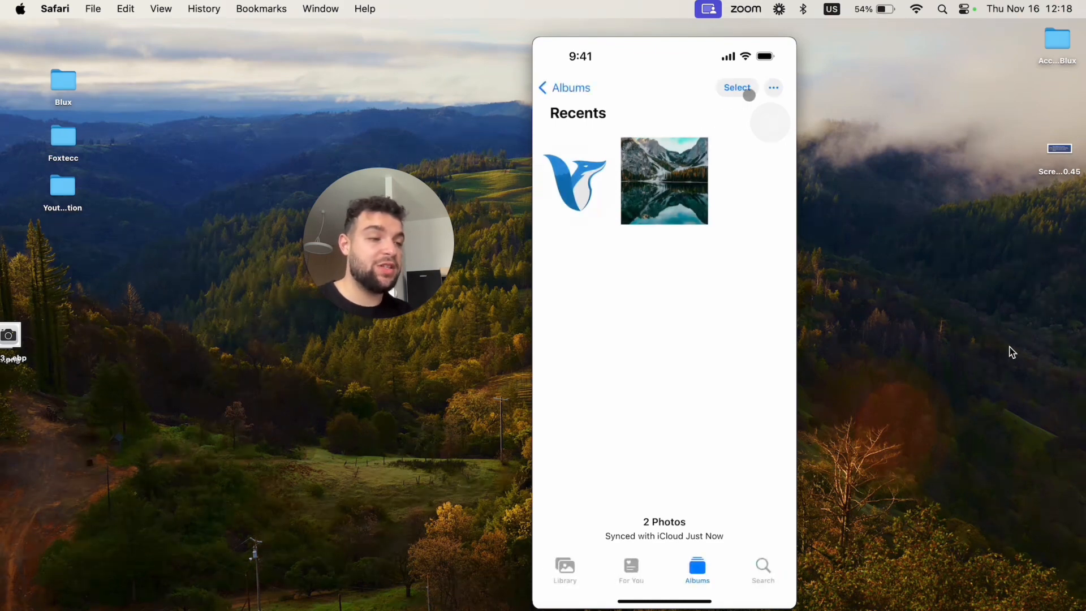
left_click(737, 87)
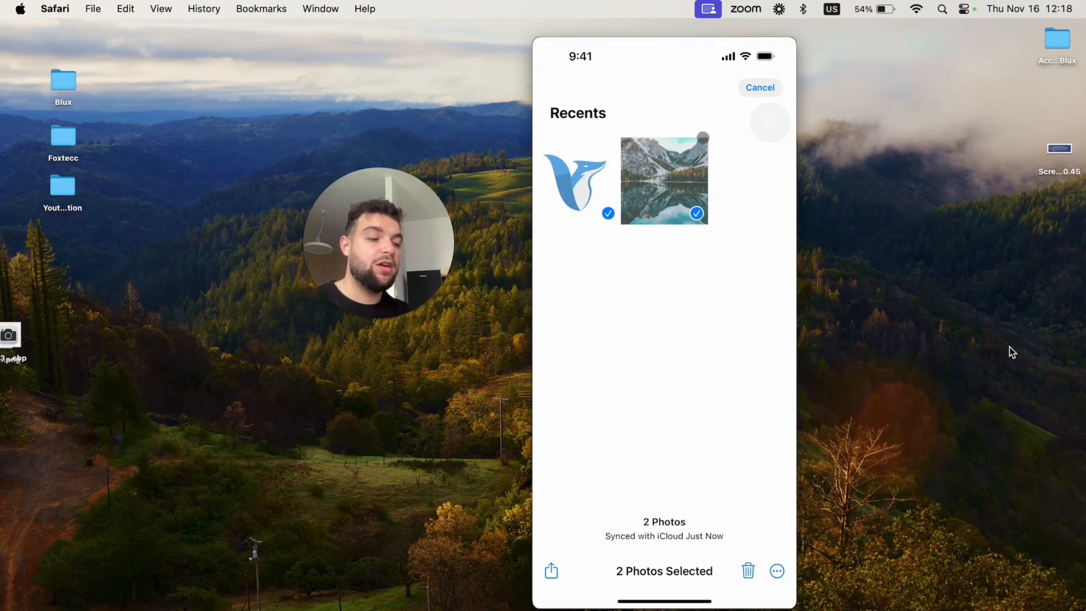
left_click(551, 570)
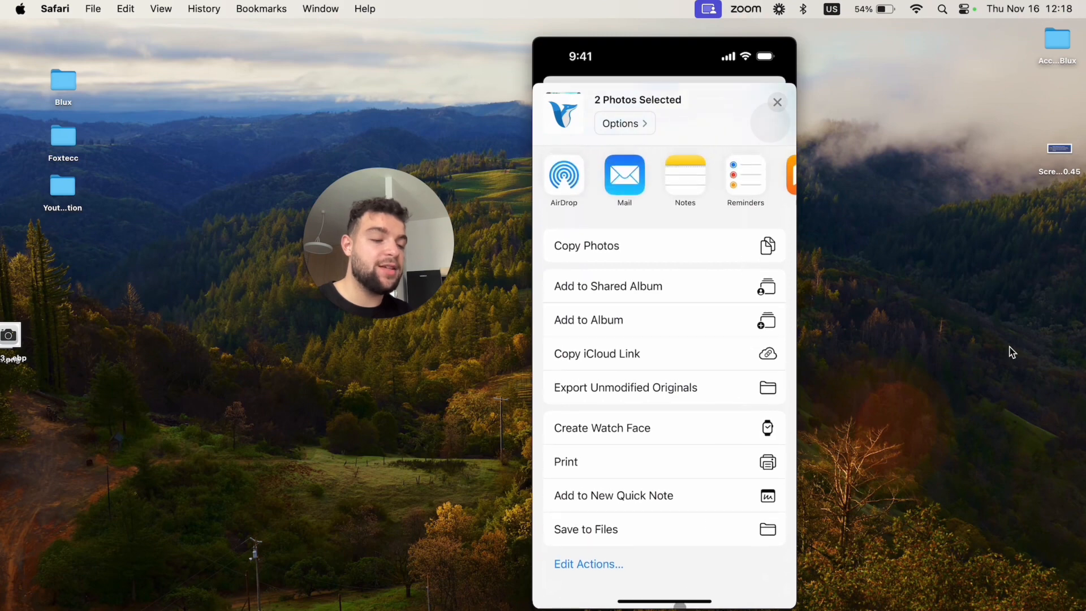
Step: Save both photos to Files in a new folder named Test on the iPhone
left_click(585, 529)
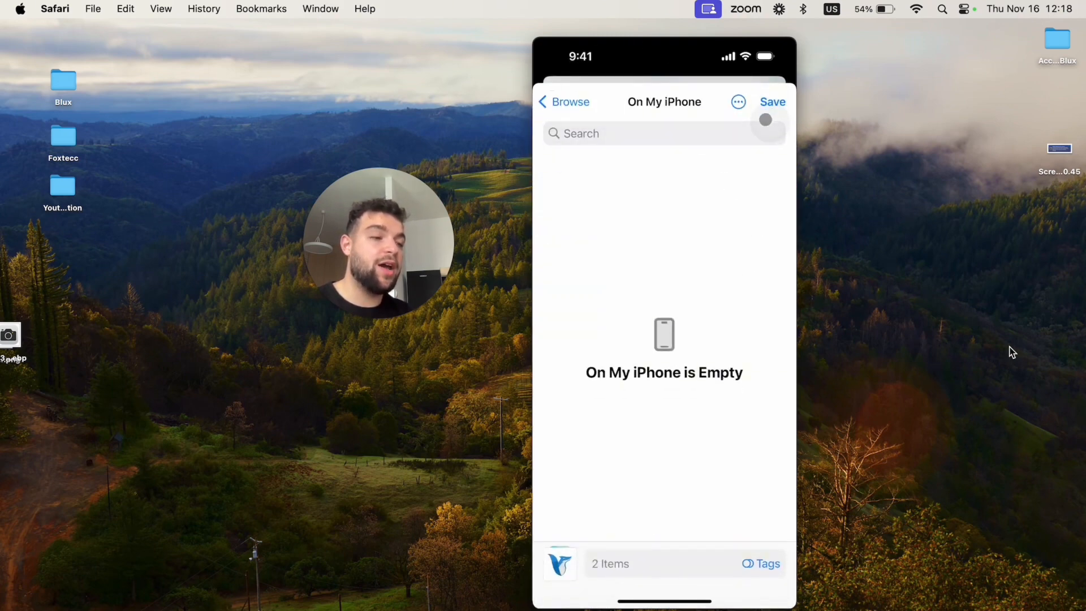
left_click(737, 102)
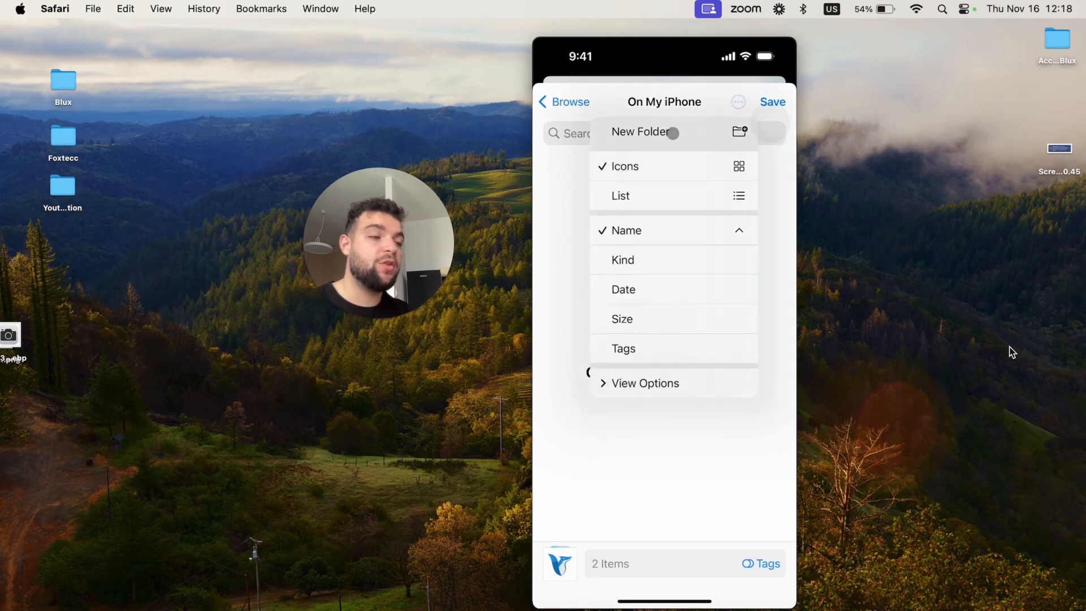
left_click(639, 132)
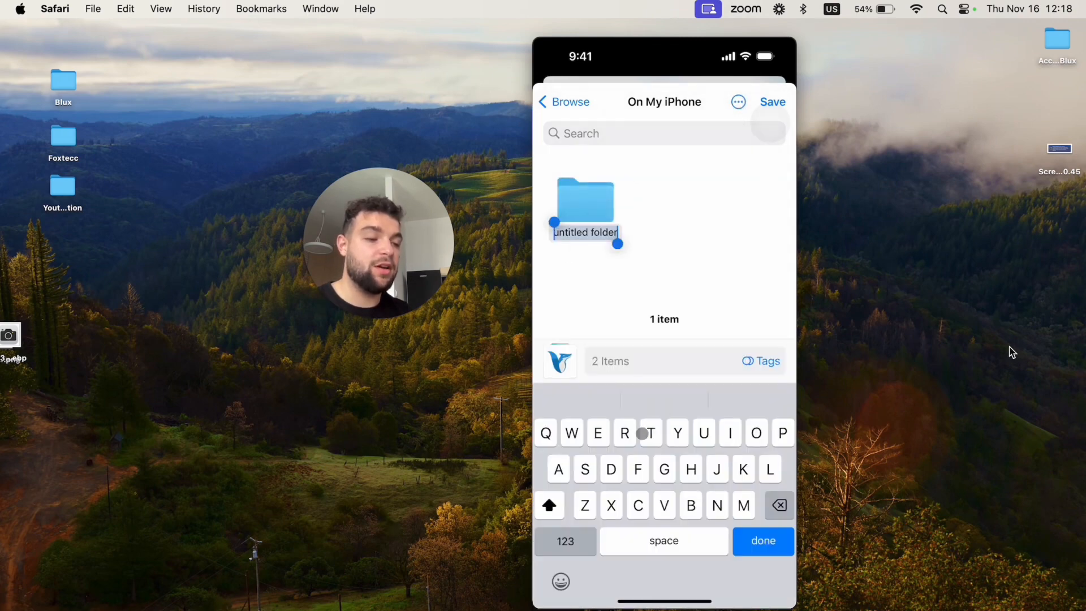
type("Test")
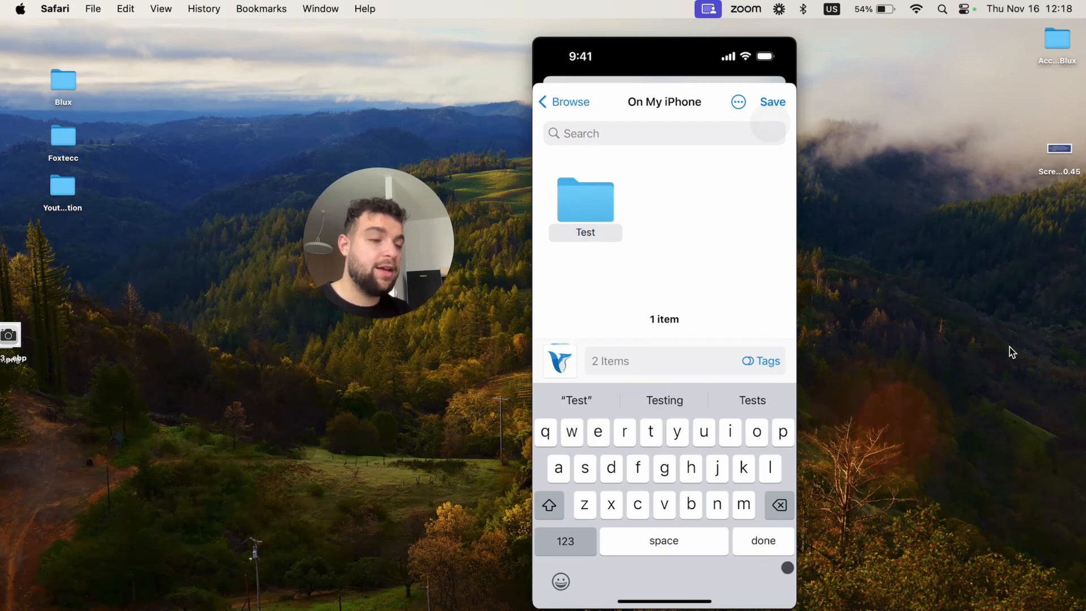
left_click(585, 201)
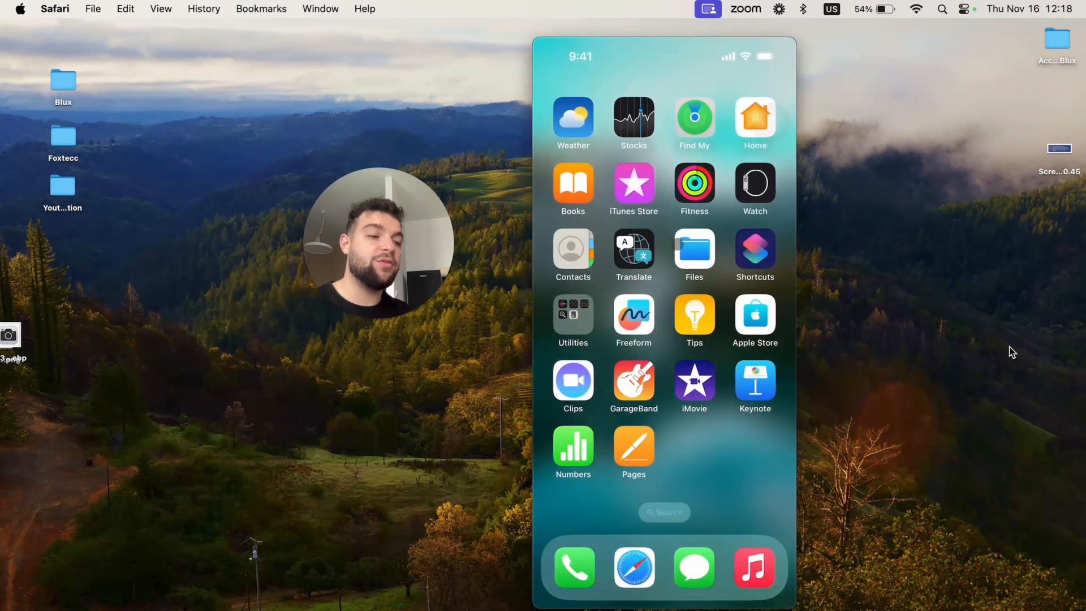
Step: In Files, browse On My iPhone to the Test folder with IMG_9274 and IMG_0002 and show its info
left_click(693, 251)
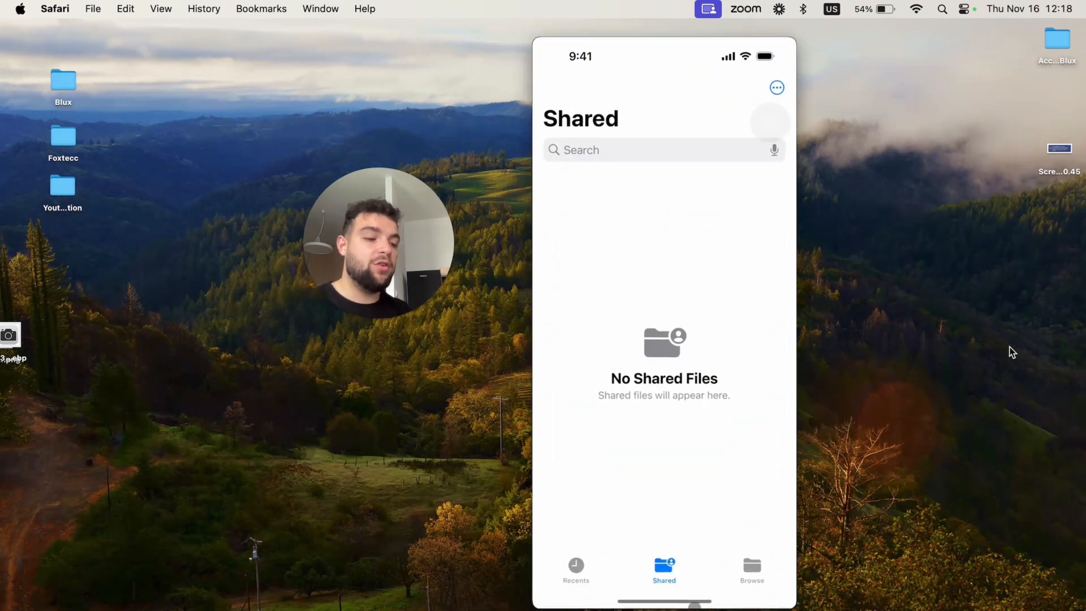
left_click(751, 568)
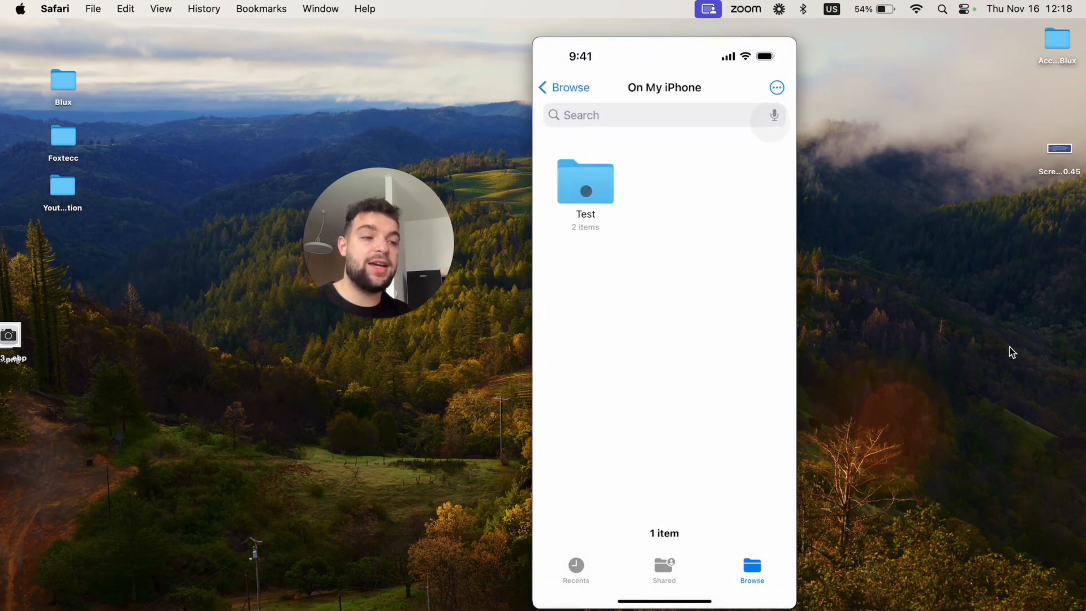
left_click(584, 181)
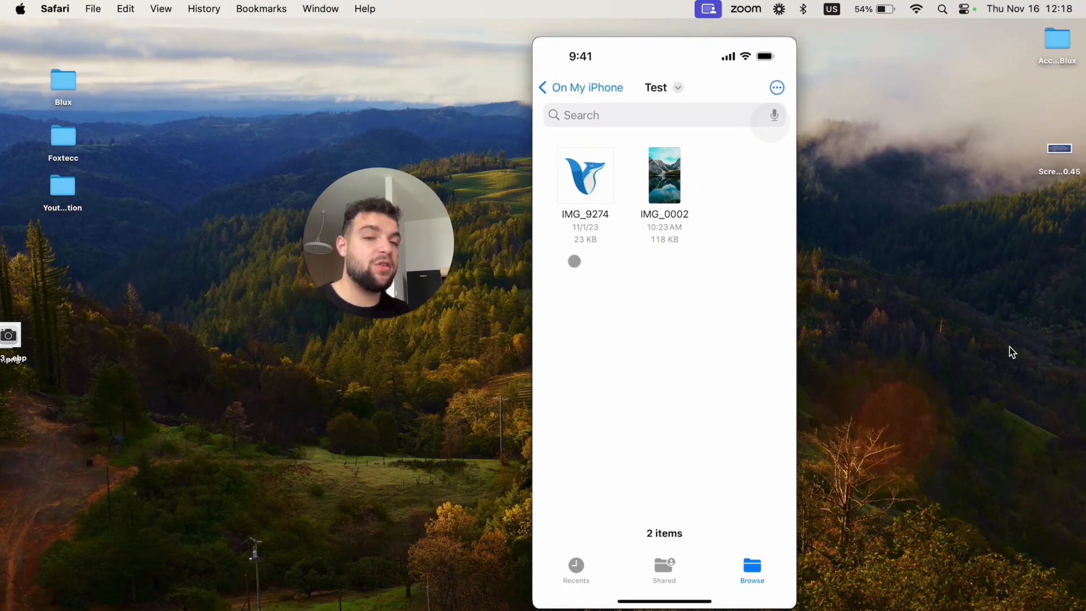
left_click(580, 87)
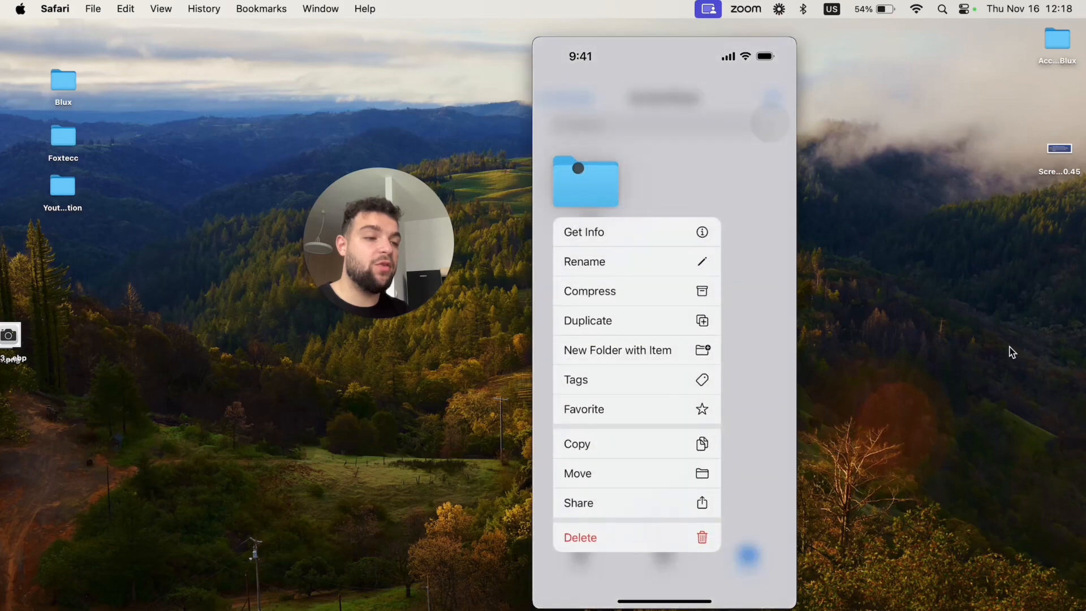
left_click(584, 231)
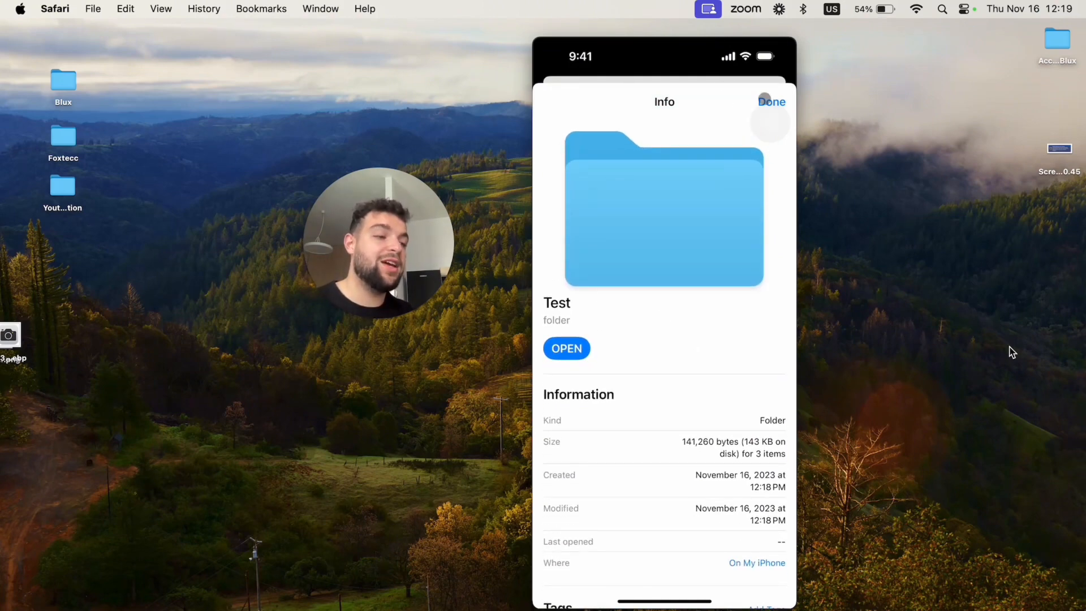
Step: Close the Test folder details (143 KB, created November 16, 2023) and return home
left_click(772, 102)
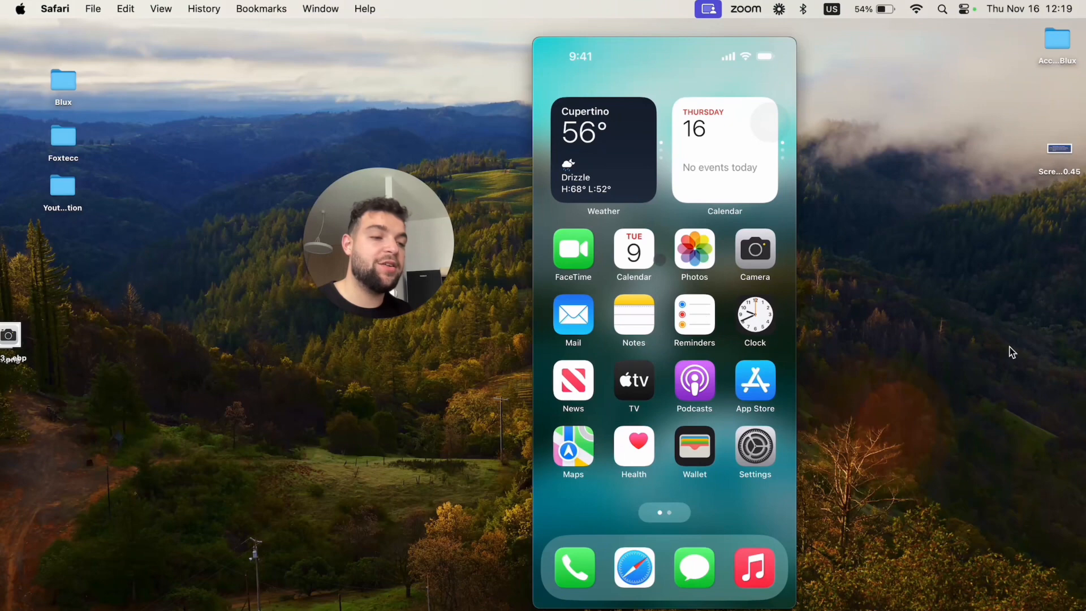
Step: View the fox logo image in Photos, then leave Photos and launch Files
left_click(693, 249)
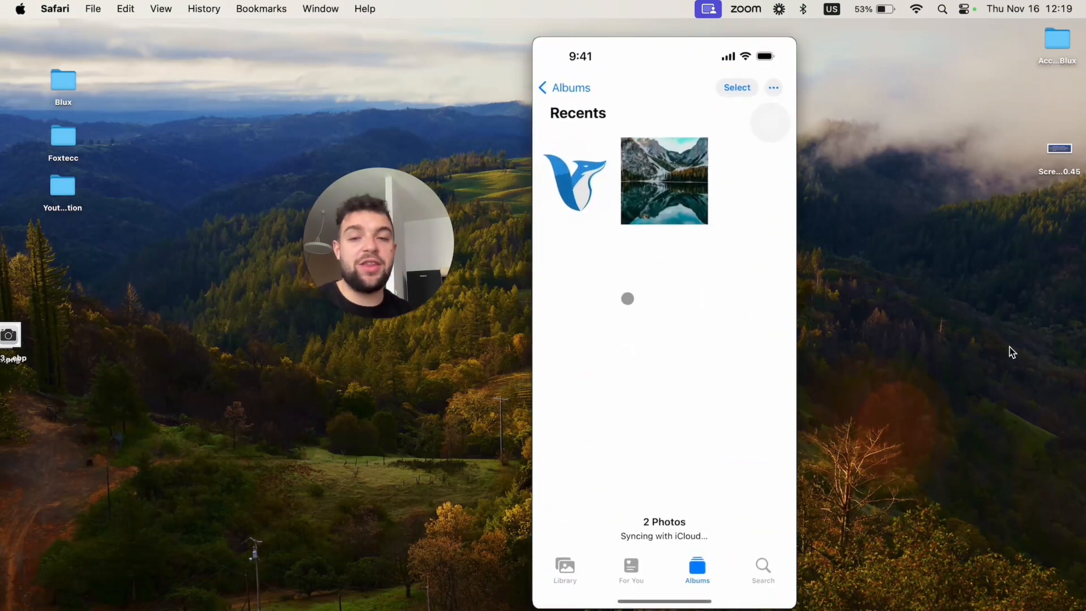
left_click(575, 180)
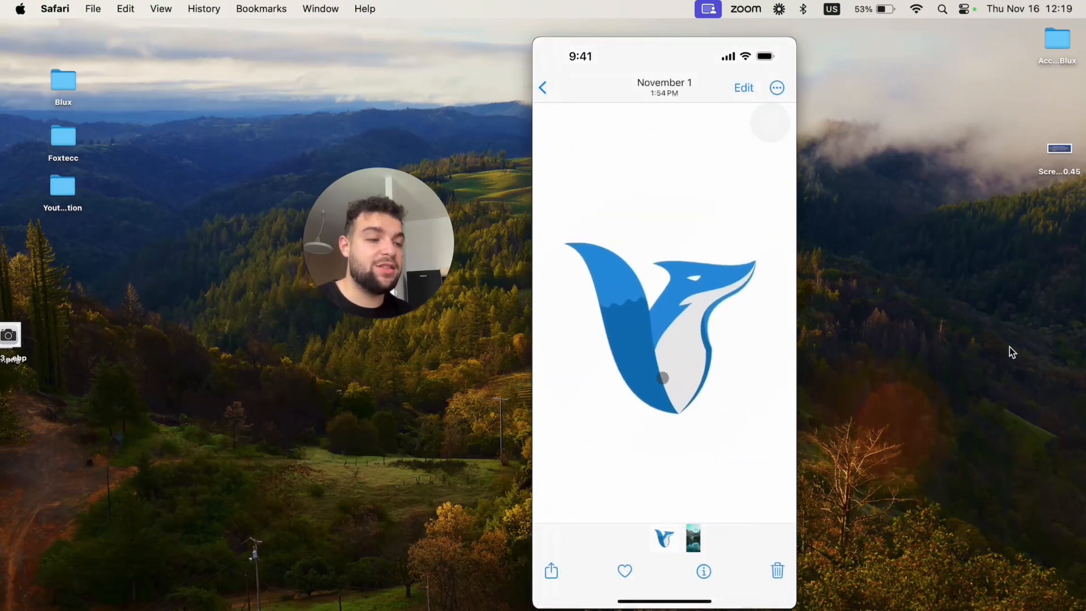
left_click(702, 570)
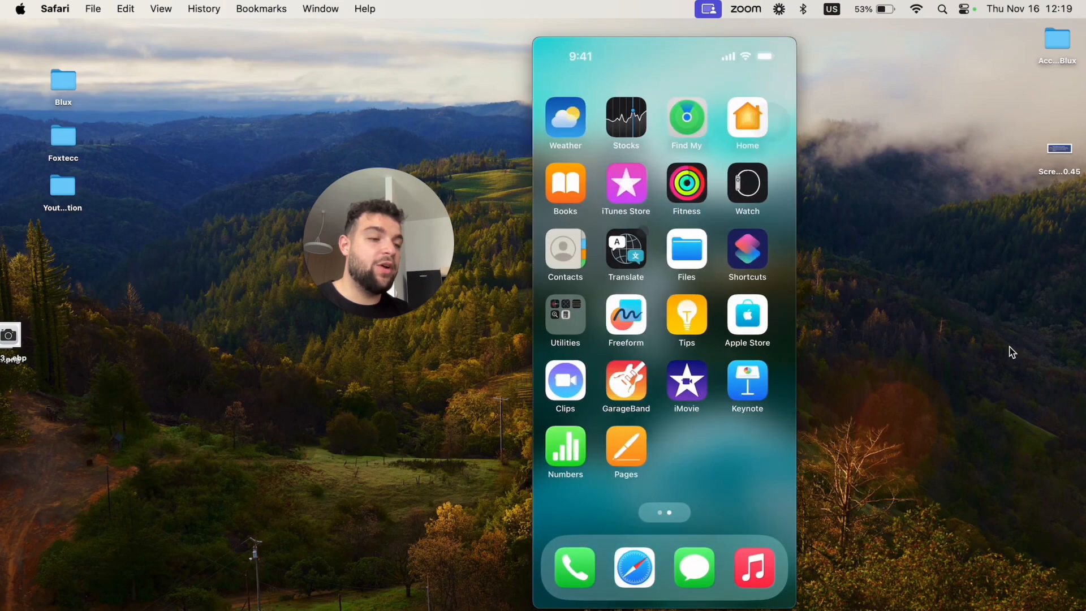
left_click(687, 248)
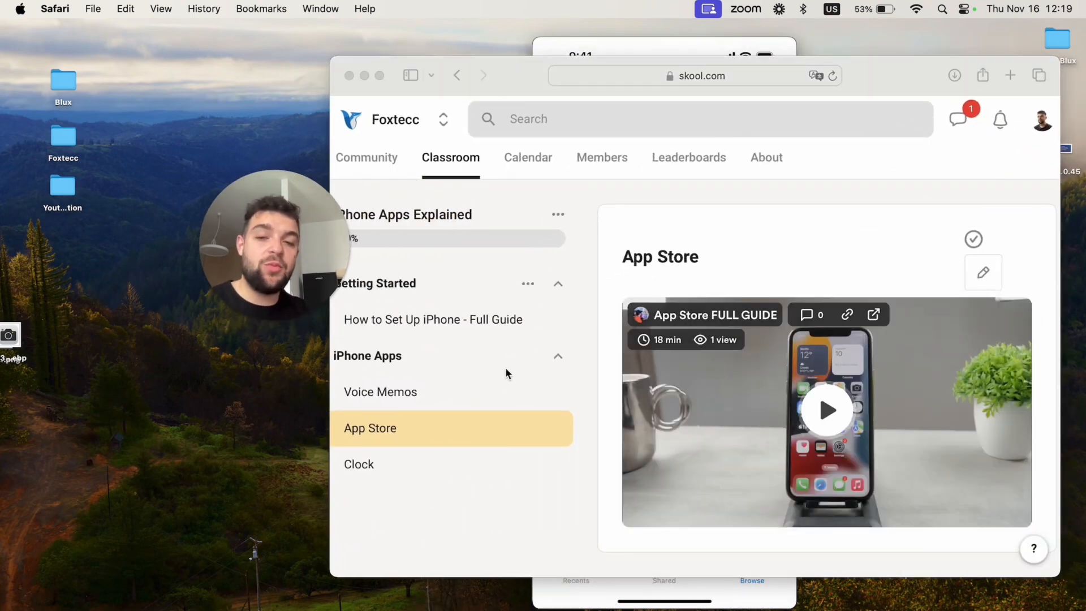
mouse_move(498, 392)
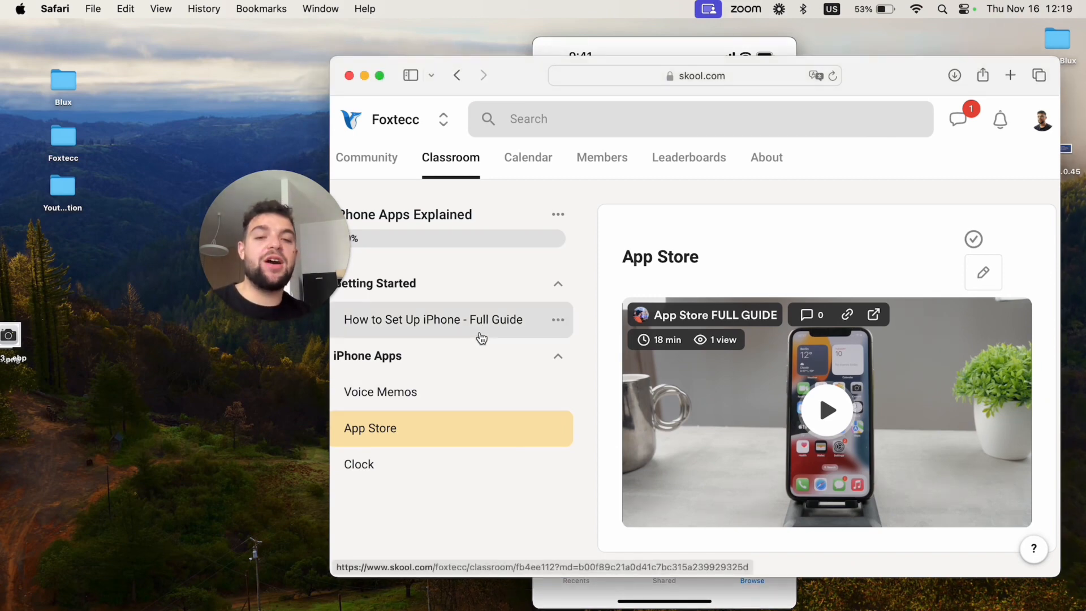
Step: Open the How to Set Up iPhone - Full Guide lesson, then hide Safari to reveal the phone
left_click(433, 319)
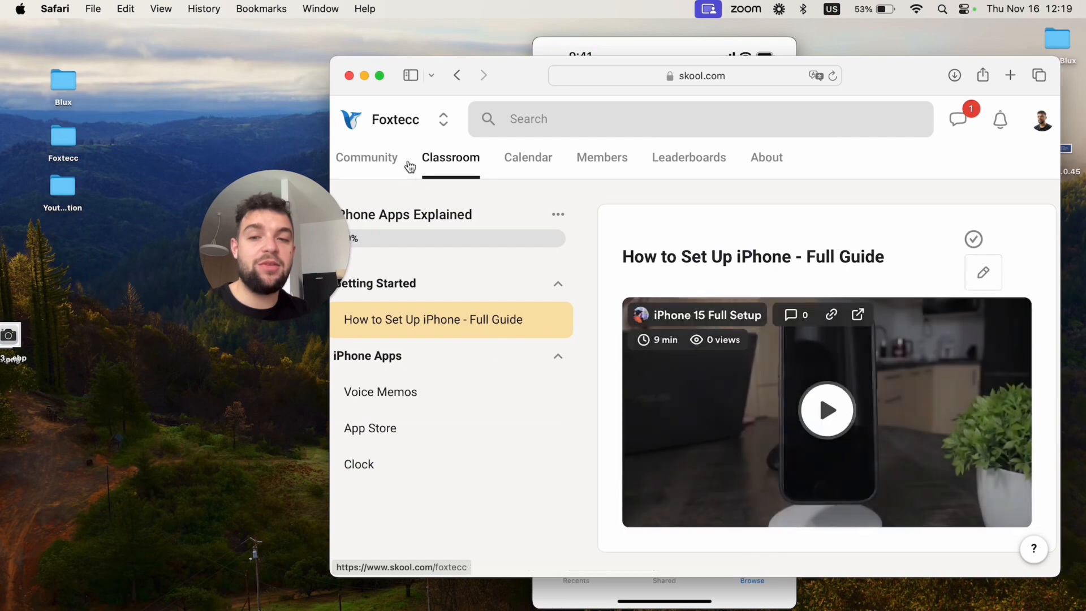
mouse_move(379, 75)
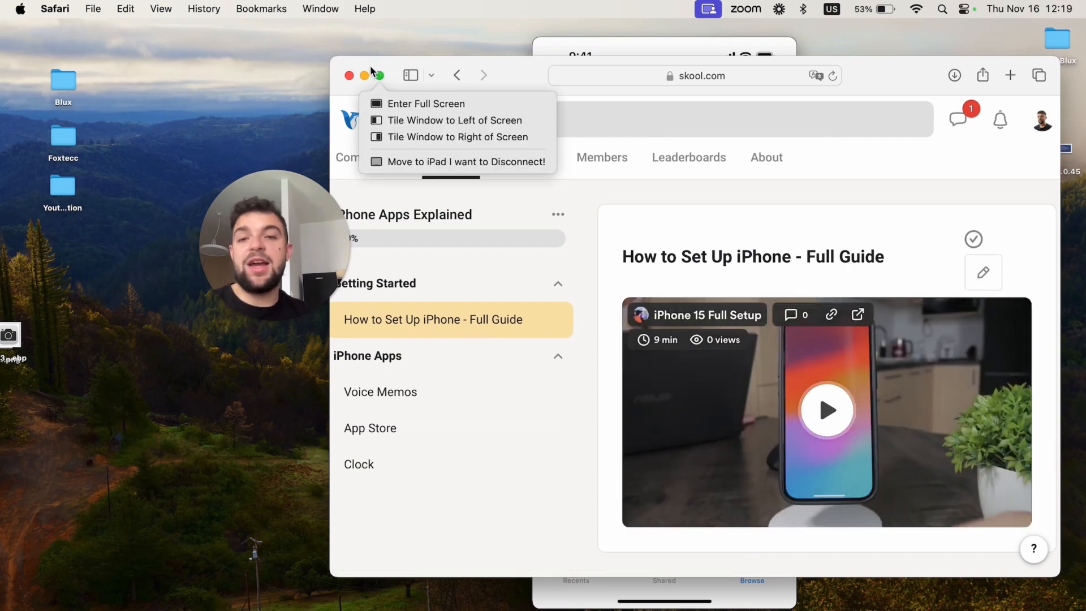
left_click(349, 74)
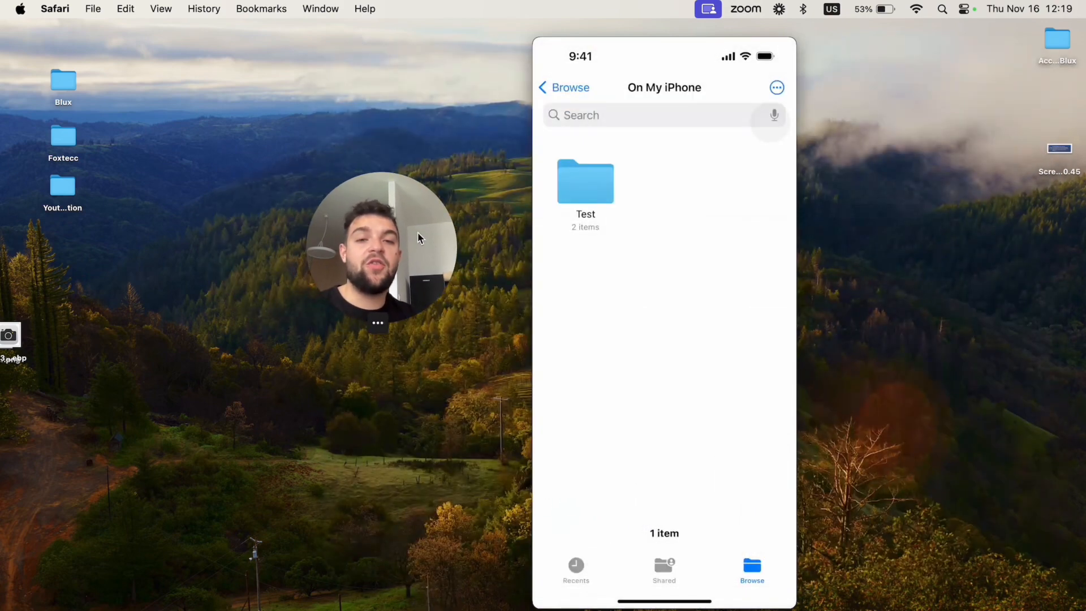